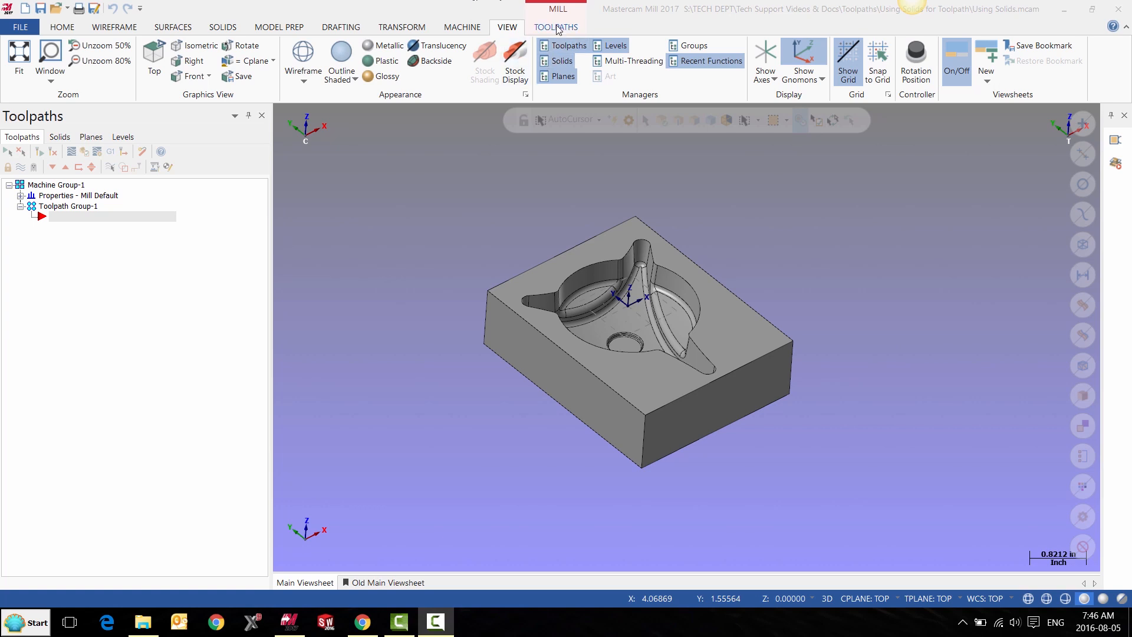
Show the Toolpaths ribbon with its toolpath creation commands.
left_click(556, 27)
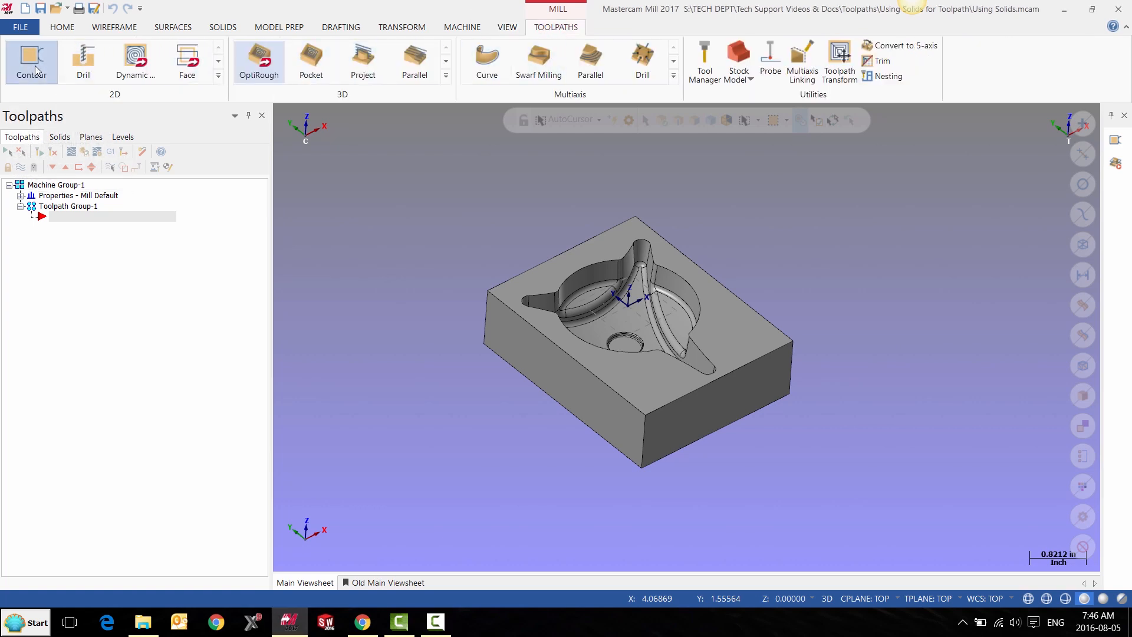
Start a new Contour toolpath, bringing up its solid chaining prompt.
left_click(31, 59)
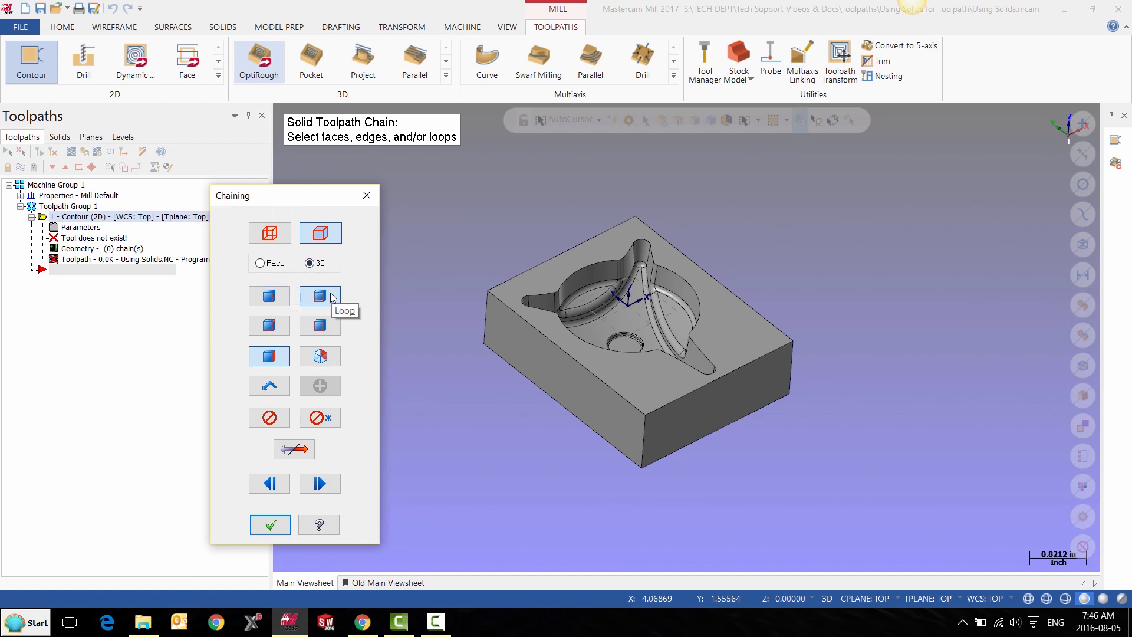
mouse_move(319, 325)
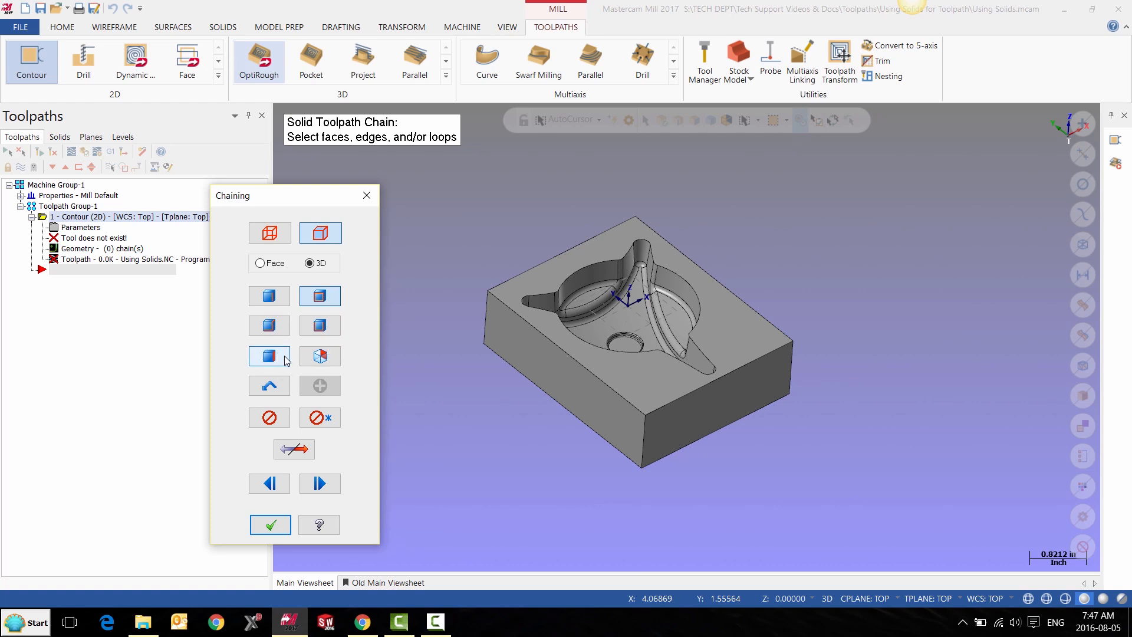
mouse_move(319, 296)
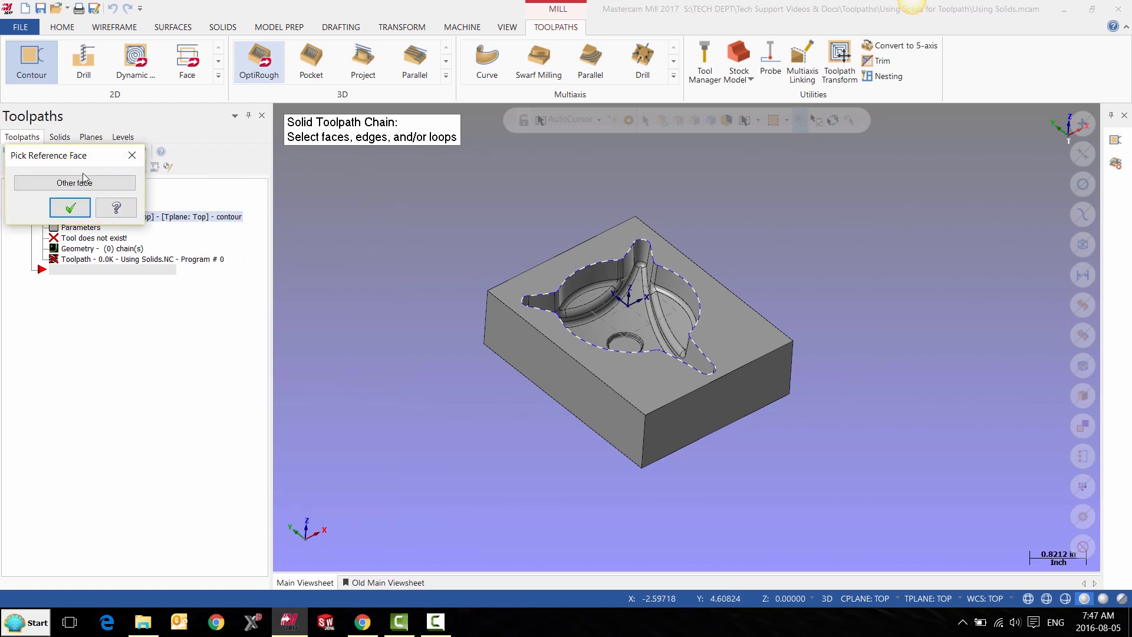
Pick another reference face, cancel chaining, discard the contour operation and start OptiRough.
left_click(74, 183)
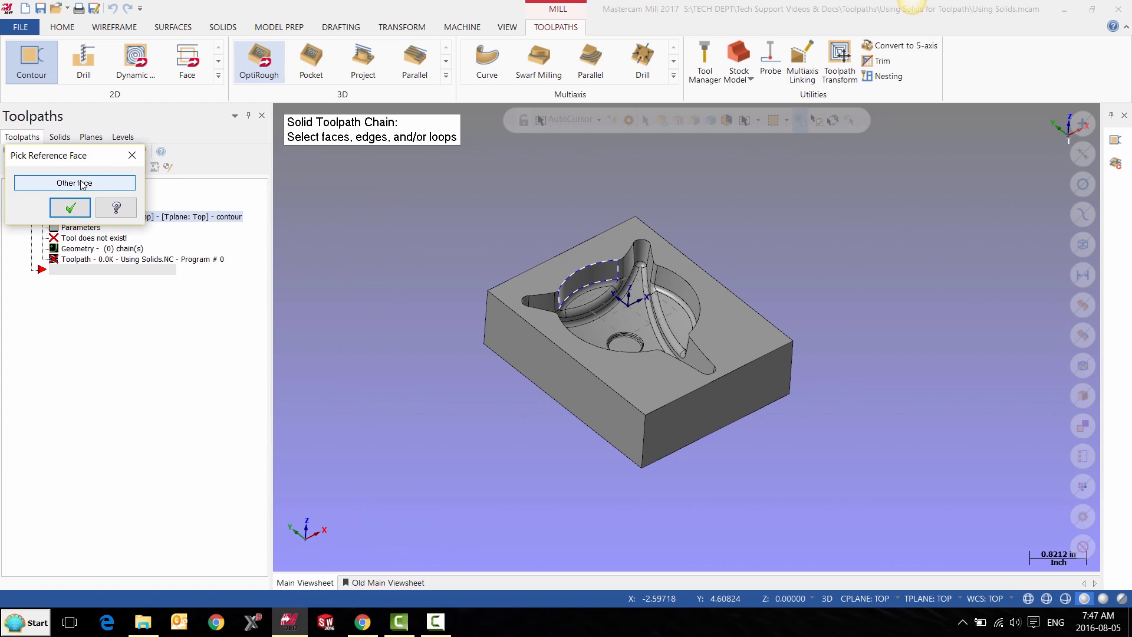
left_click(74, 182)
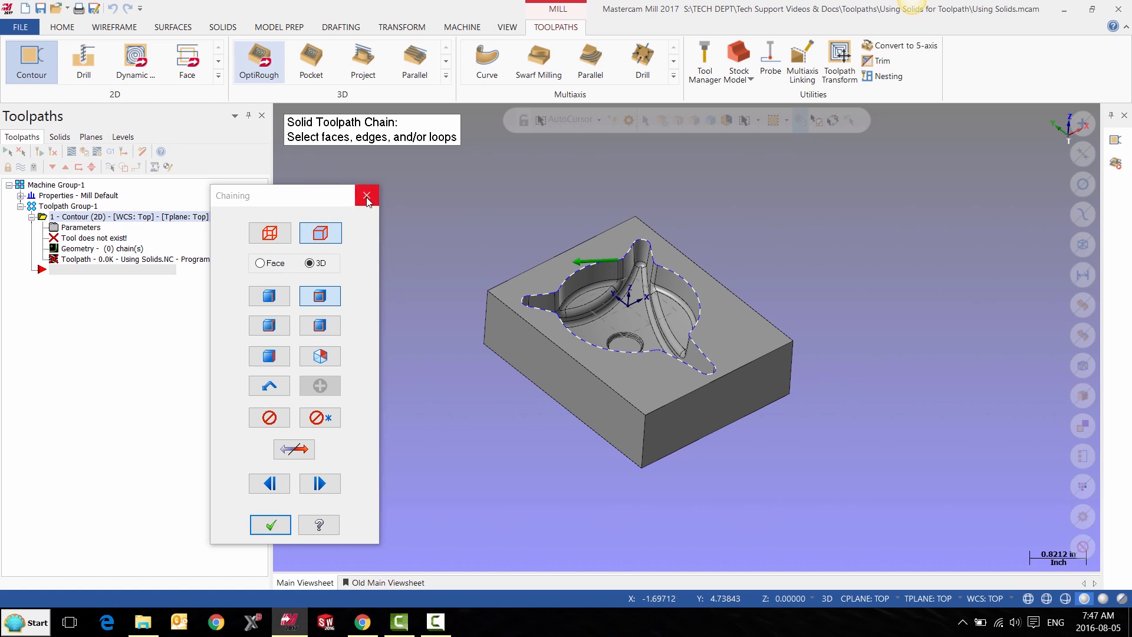
left_click(367, 195)
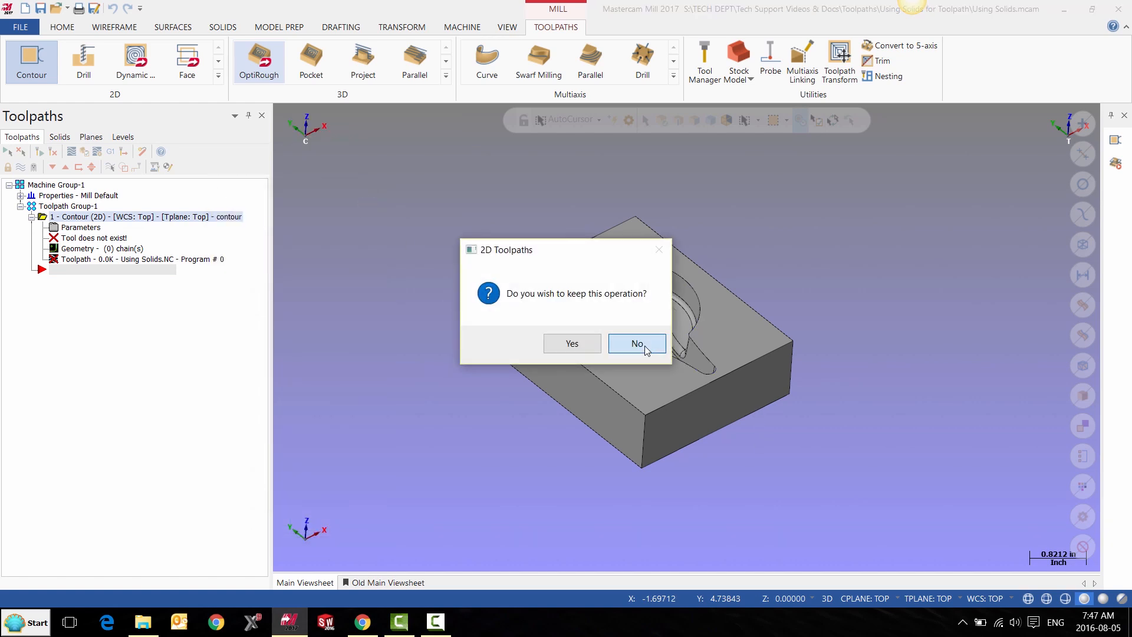
left_click(635, 344)
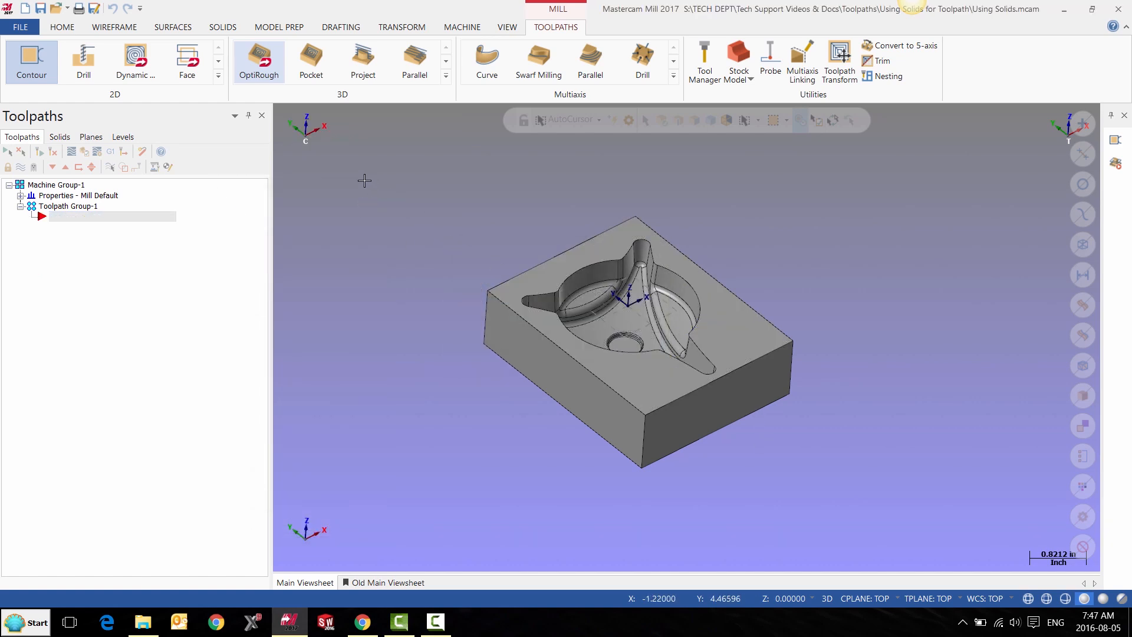
left_click(258, 60)
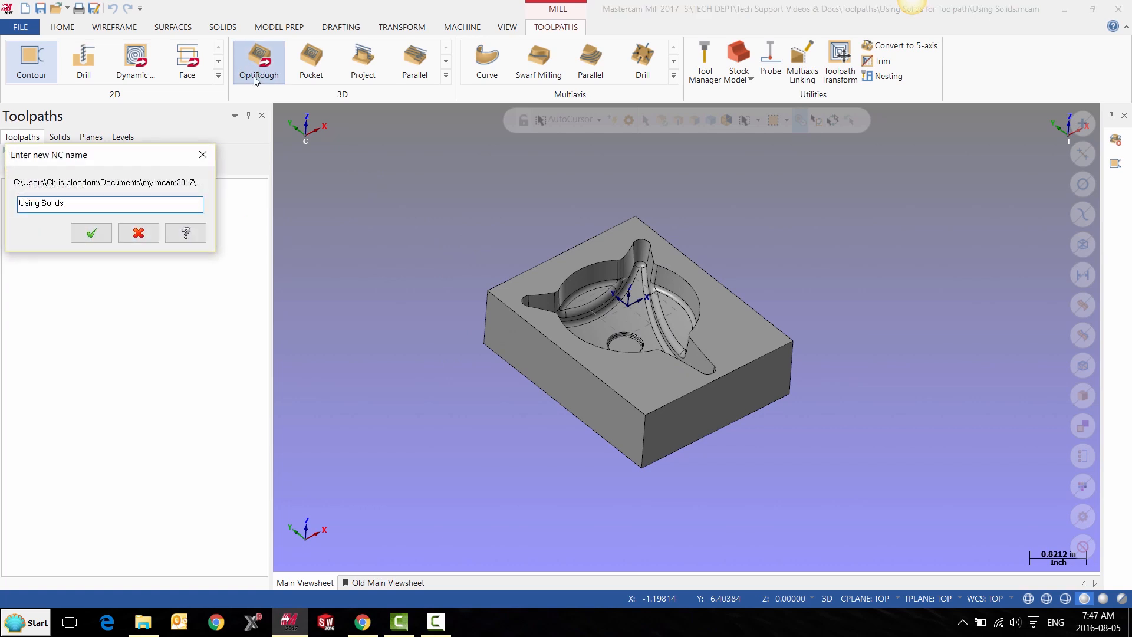
Accept the default NC name and pick the pocket floor face as OptiRough drive geometry.
left_click(91, 233)
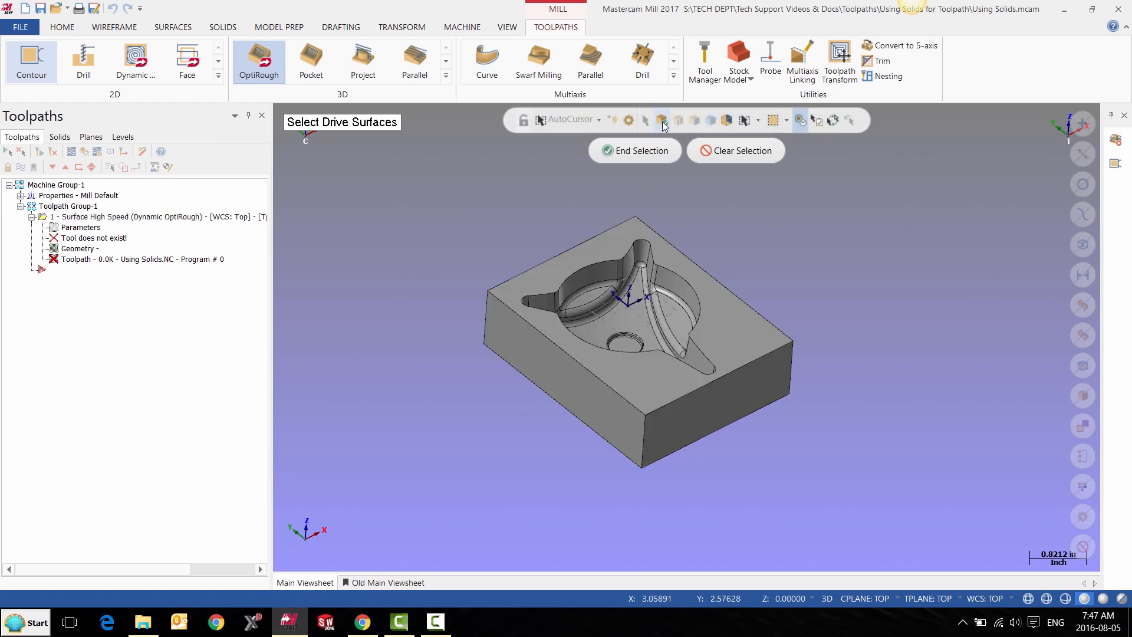
left_click(710, 121)
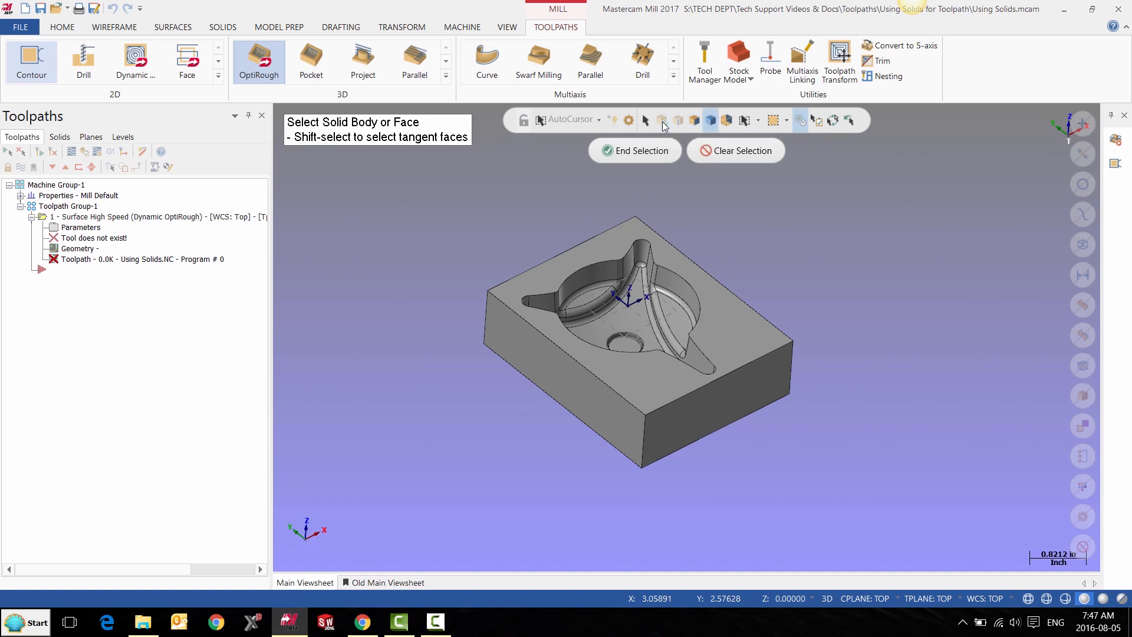
mouse_move(696, 121)
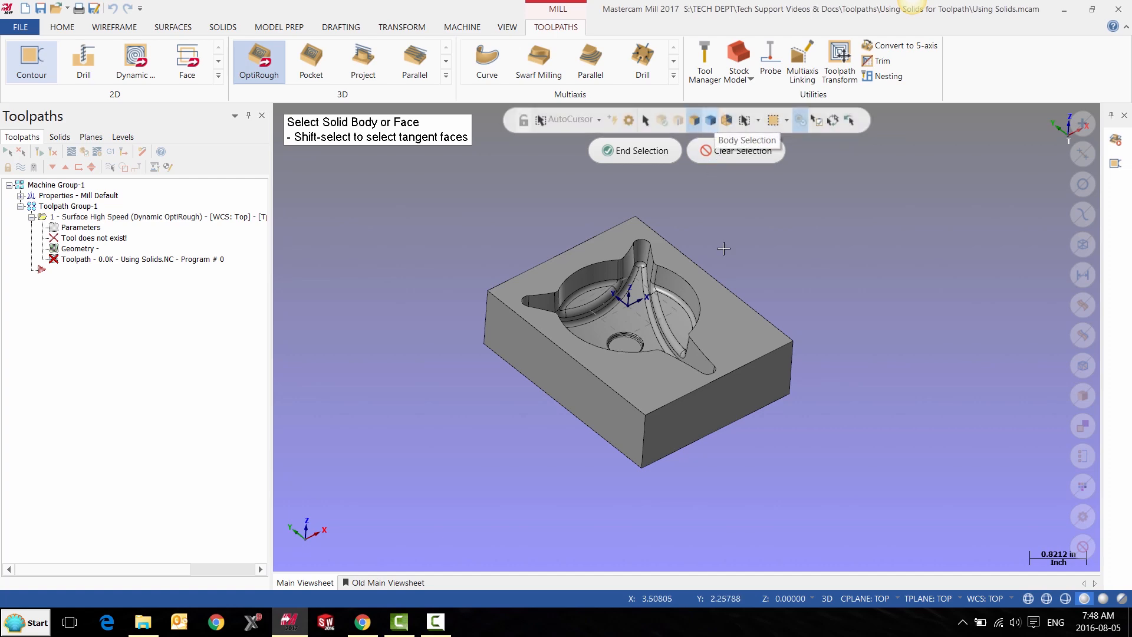
left_click(635, 320)
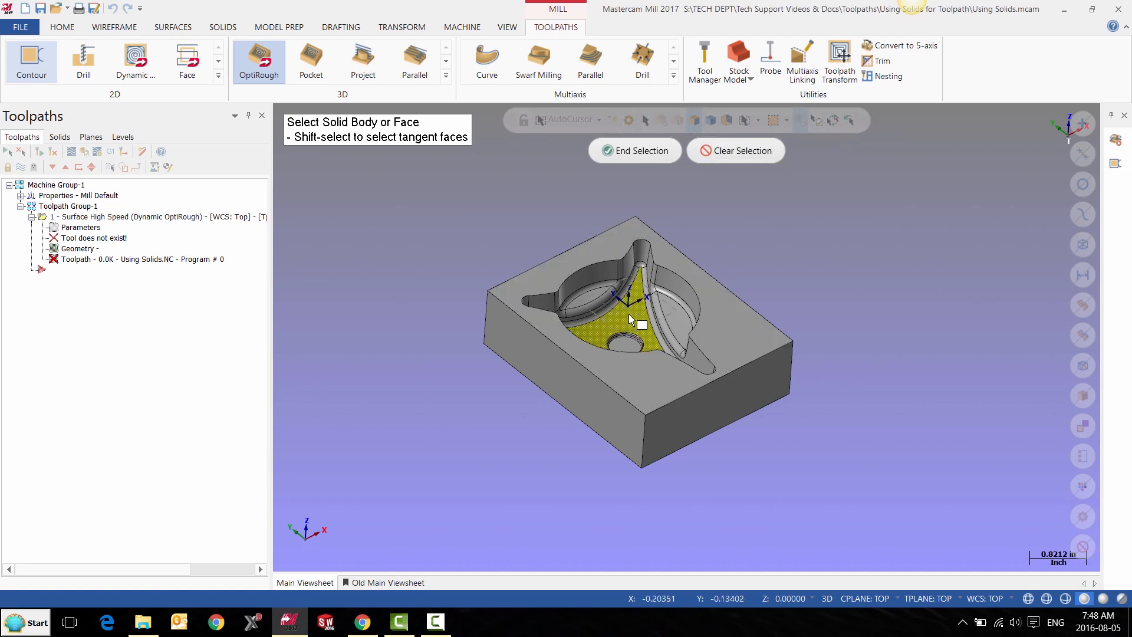
scroll("up", 3)
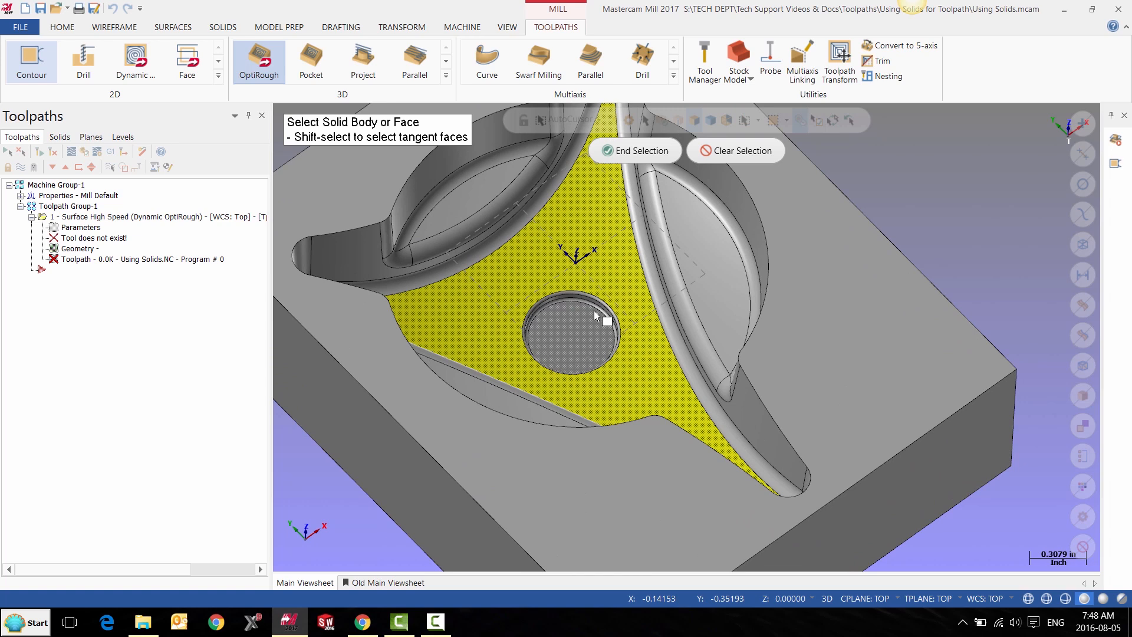